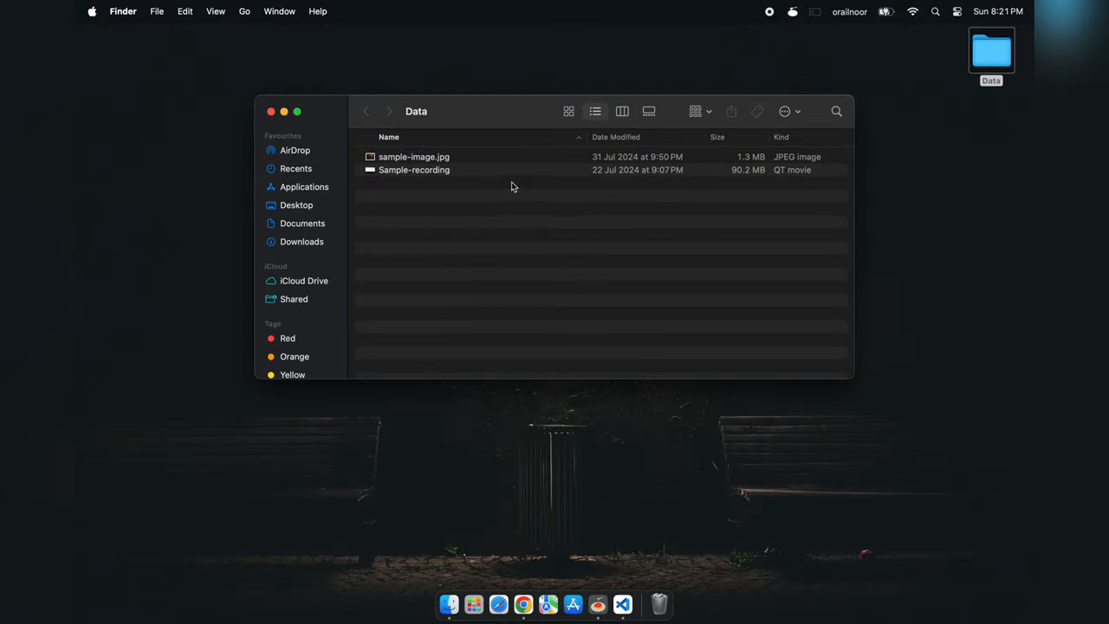
# - Preview the Sample-recording video and return to the folder
pyautogui.click(414, 170)
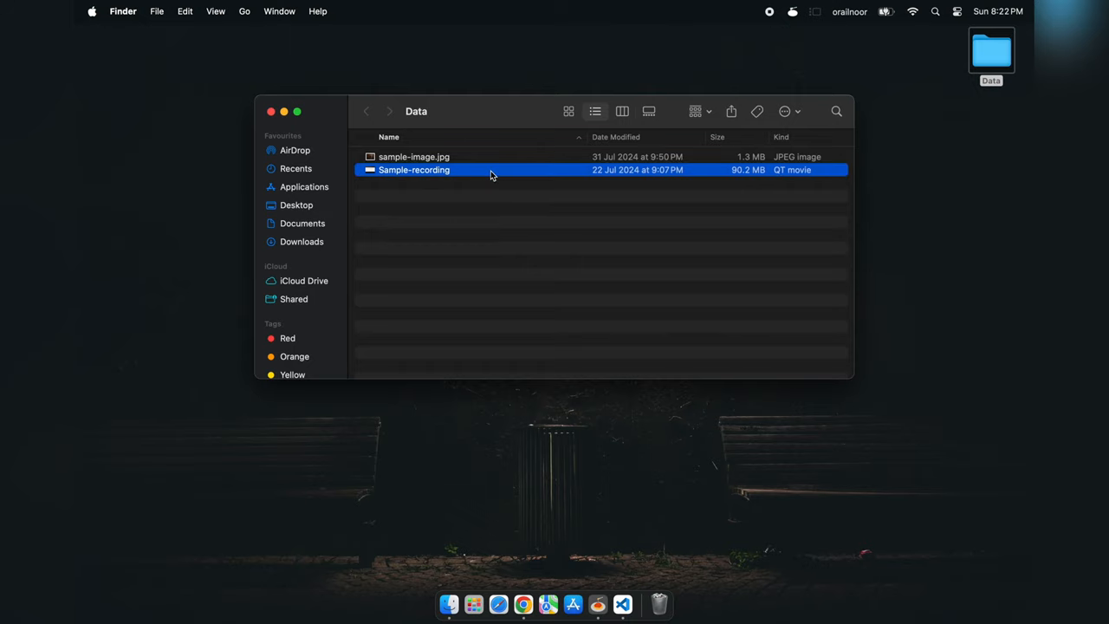
pyautogui.doubleClick(414, 170)
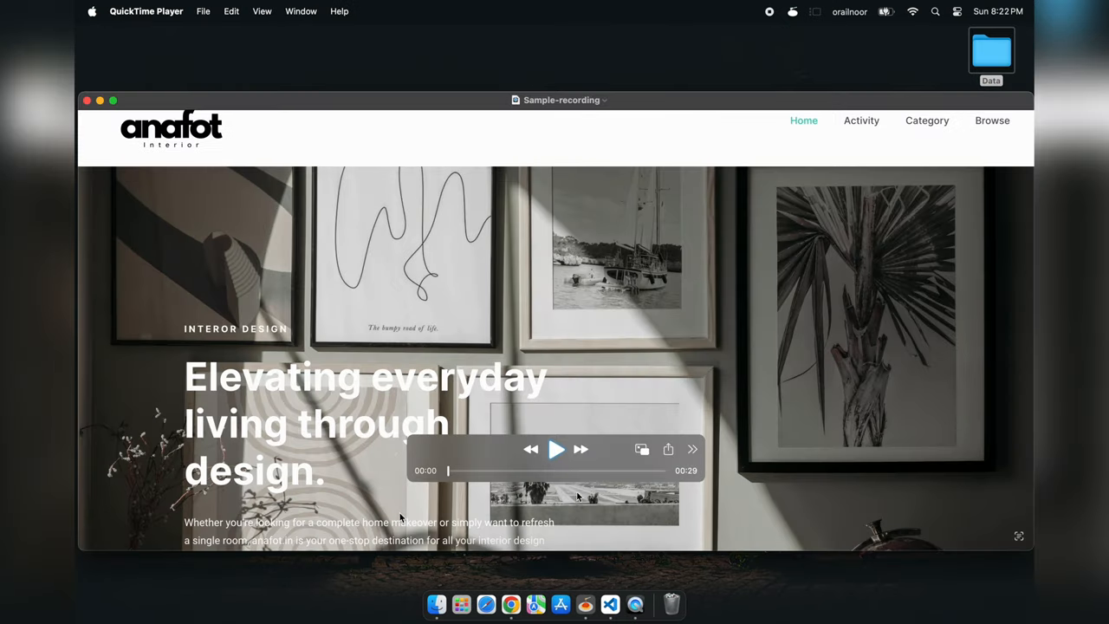
pyautogui.click(556, 449)
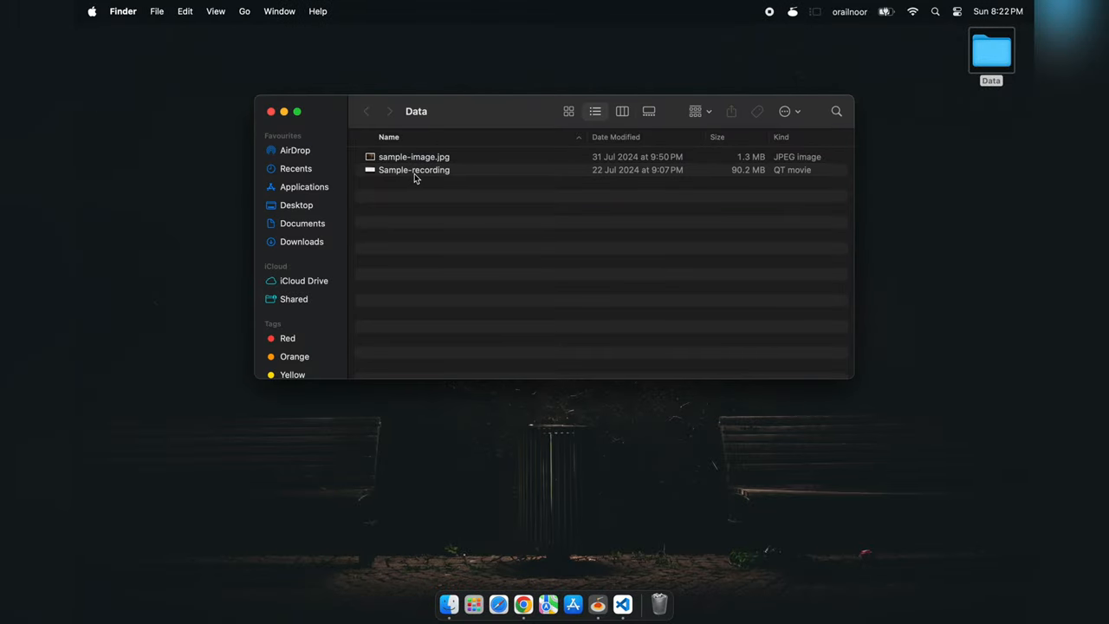
# - Compress Sample-recording into Sample-recording.zip and move the original video to the Bin
pyautogui.rightClick(414, 169)
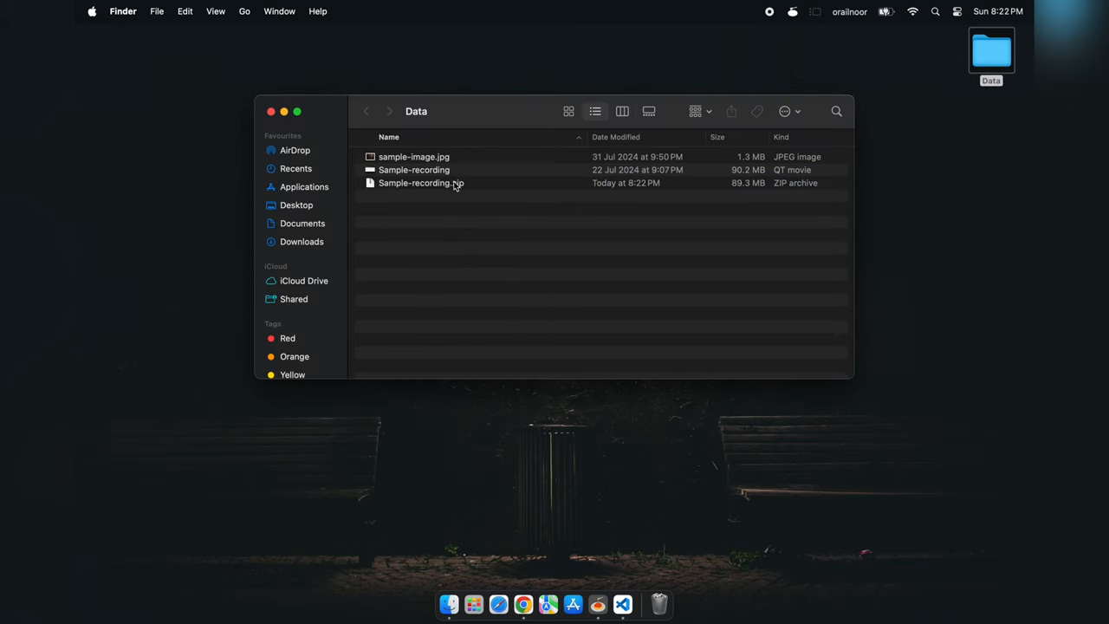
pyautogui.rightClick(412, 169)
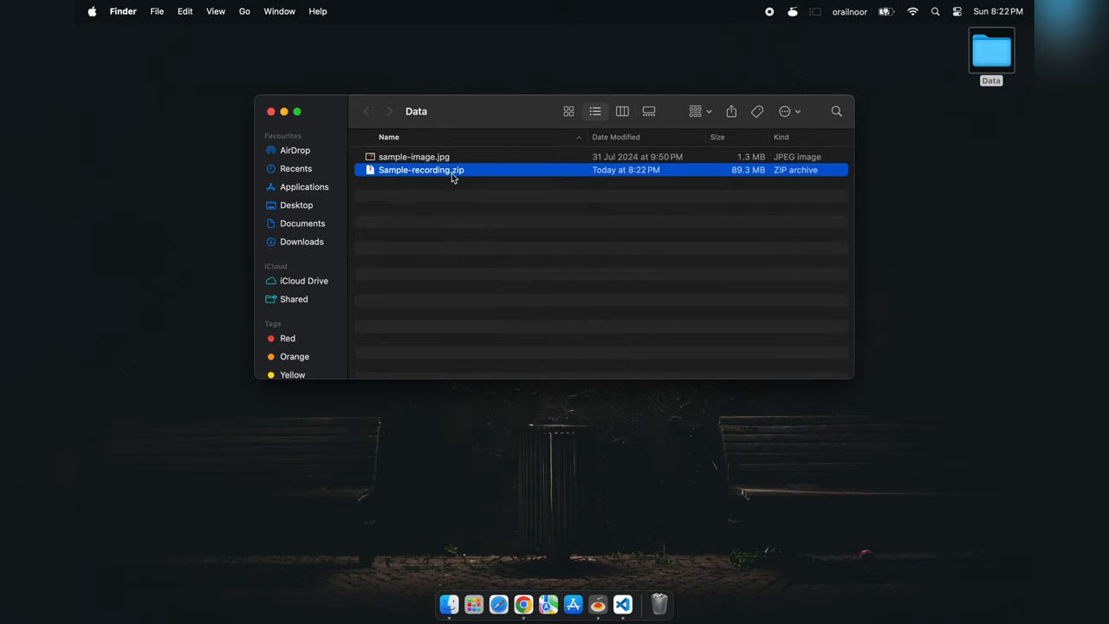
pyautogui.click(461, 246)
pyautogui.write('cat s')
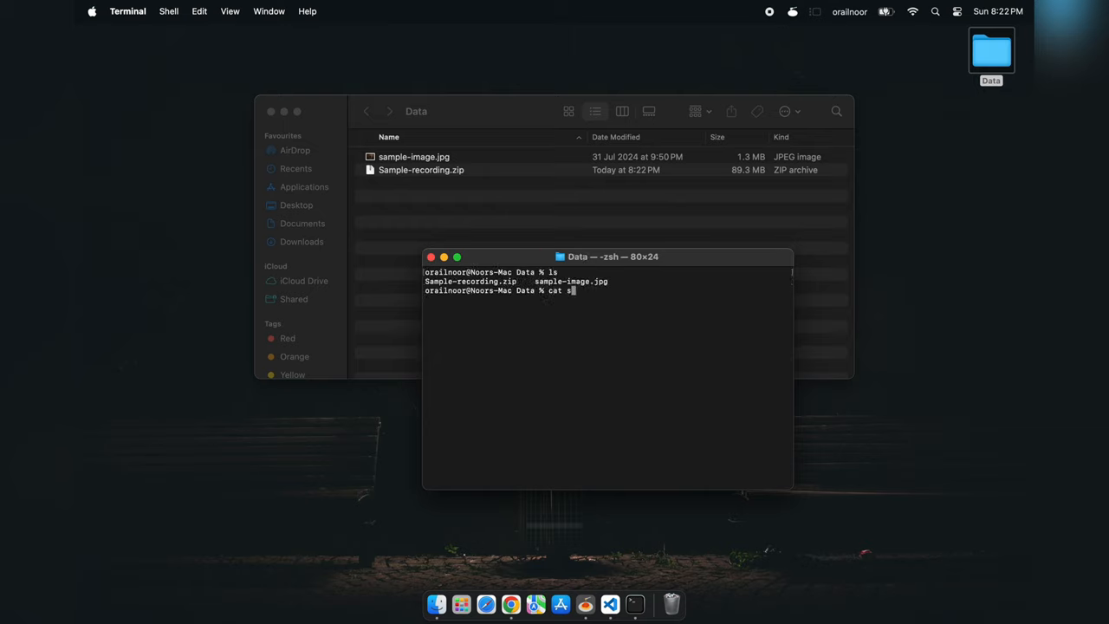
# - Concatenate sample-image.jpg and Sample-recording.zip into output.png with cat
pyautogui.write('ample-image.jpg Sample-recording.zip >')
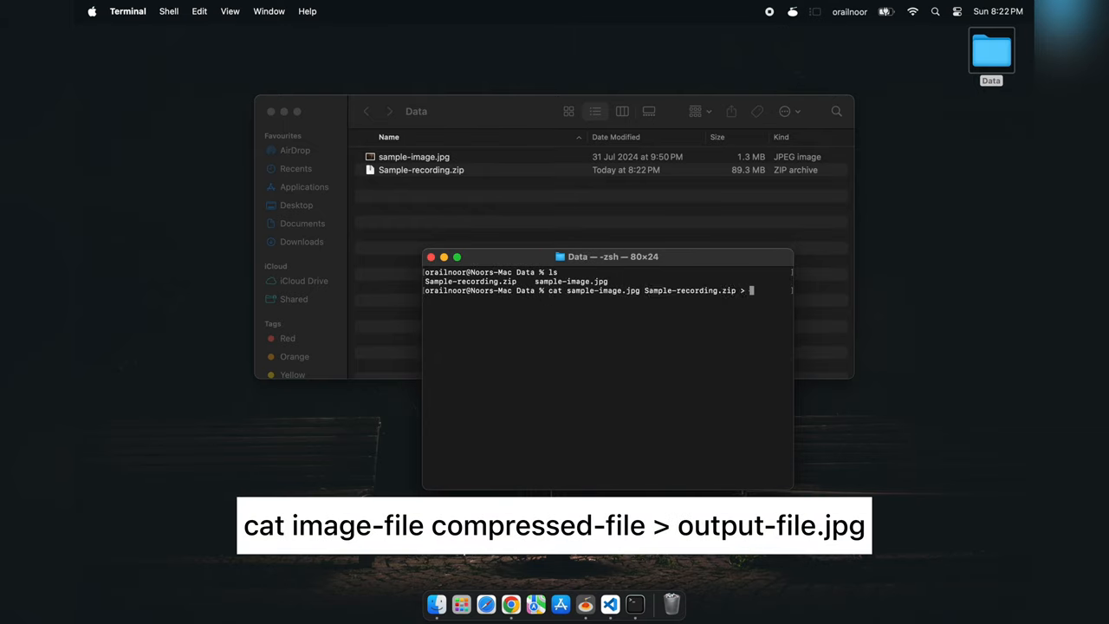
pyautogui.write('output.p')
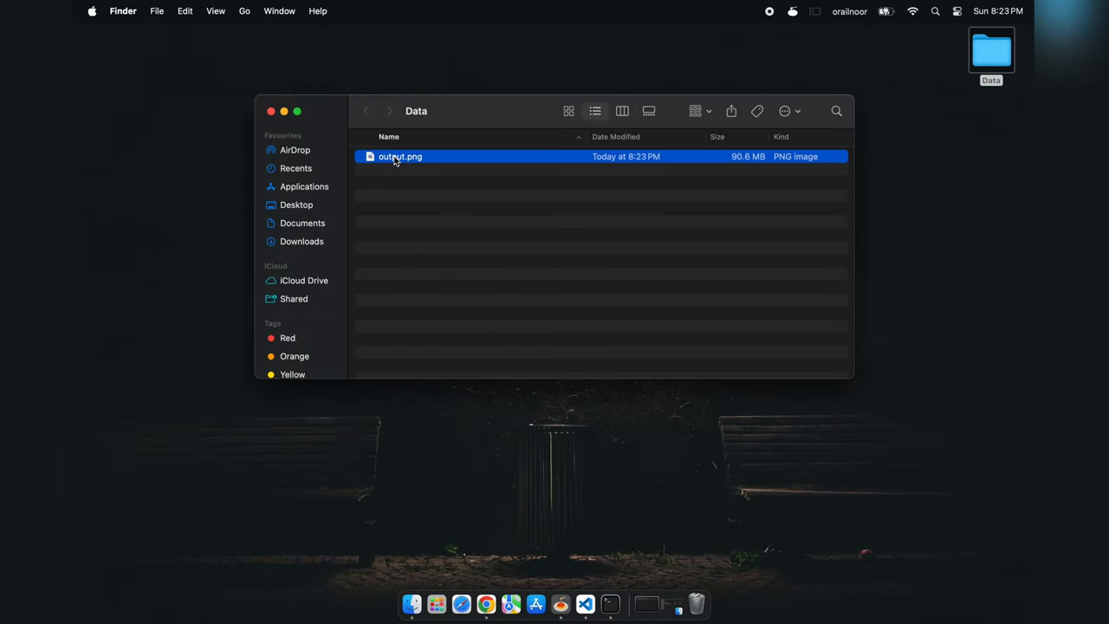
pyautogui.doubleClick(401, 156)
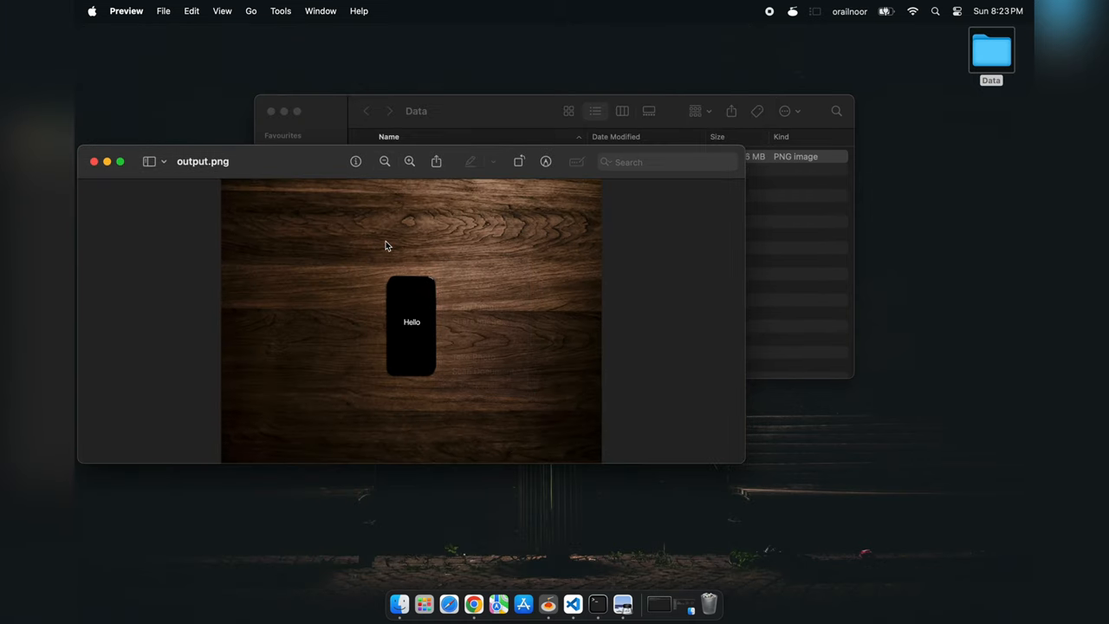
pyautogui.click(355, 161)
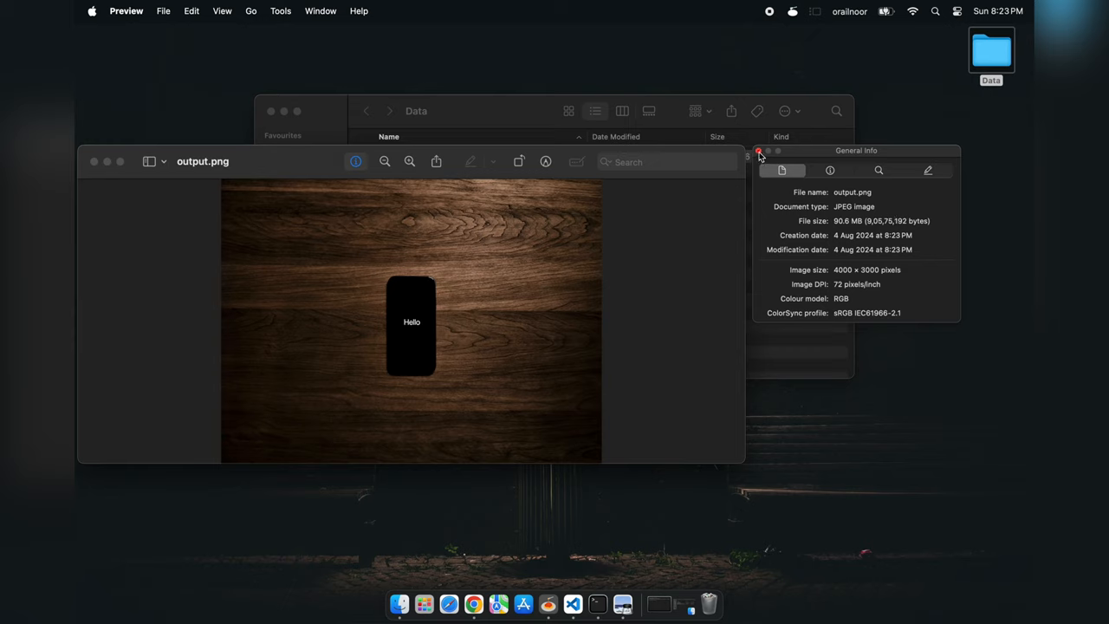
pyautogui.click(759, 150)
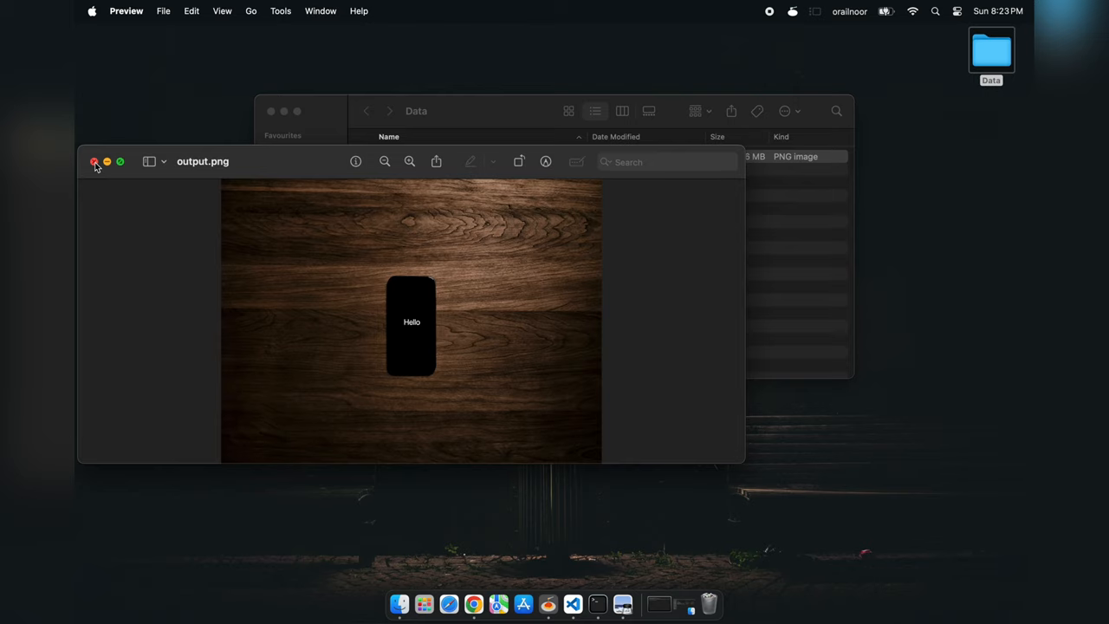
pyautogui.click(94, 161)
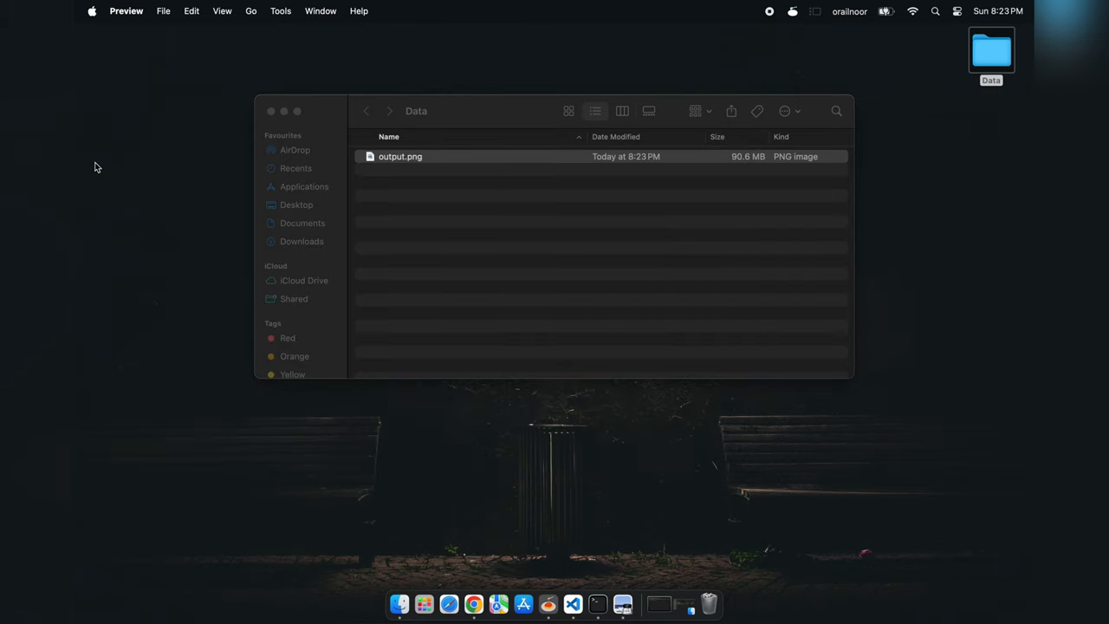
# - From the Data folder, run unzip on output.png to recover Sample-recording.mov
pyautogui.click(398, 156)
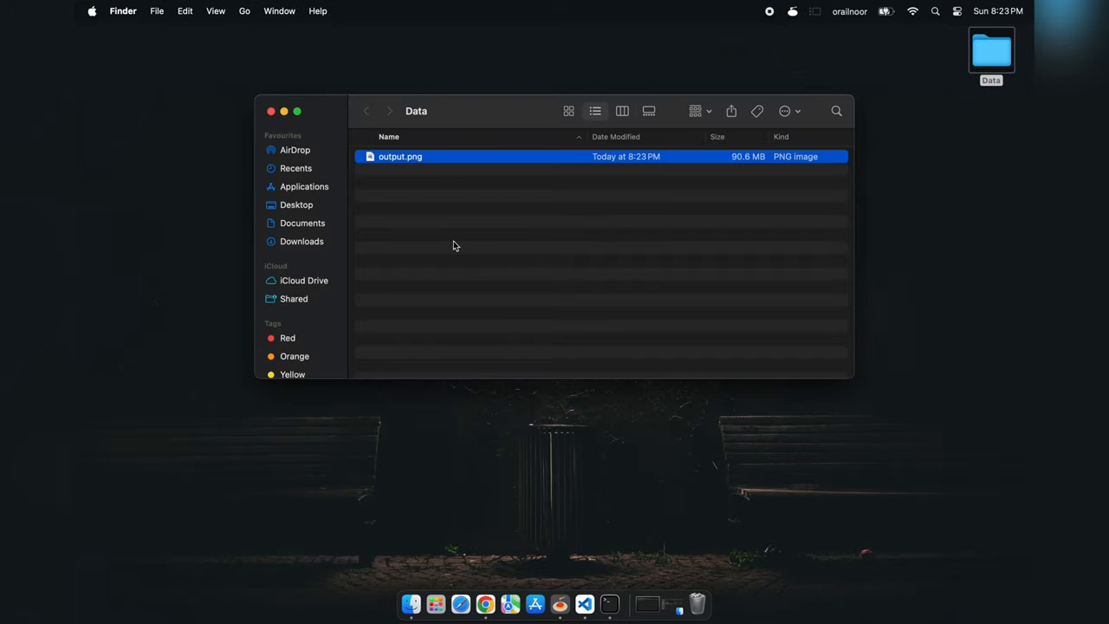
pyautogui.moveTo(610, 603)
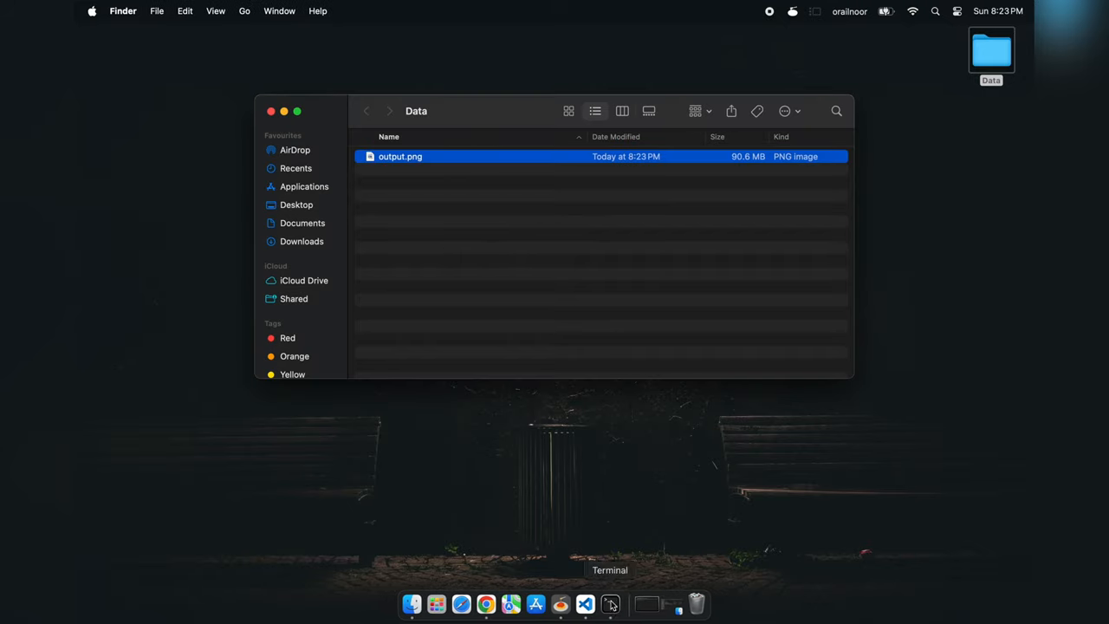
pyautogui.click(610, 603)
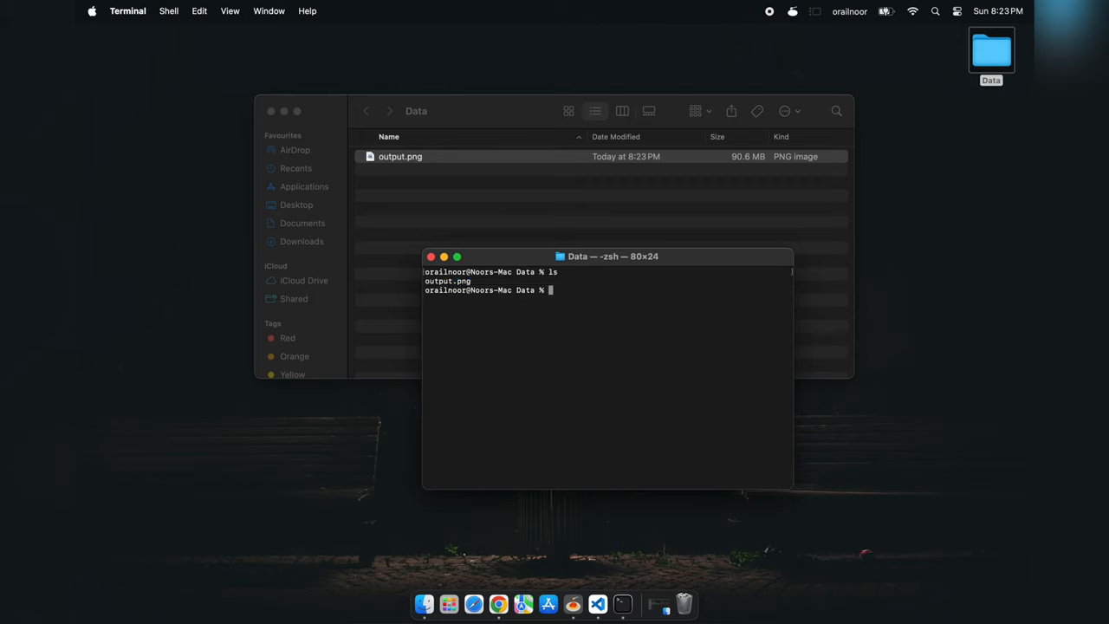
pyautogui.write('un')
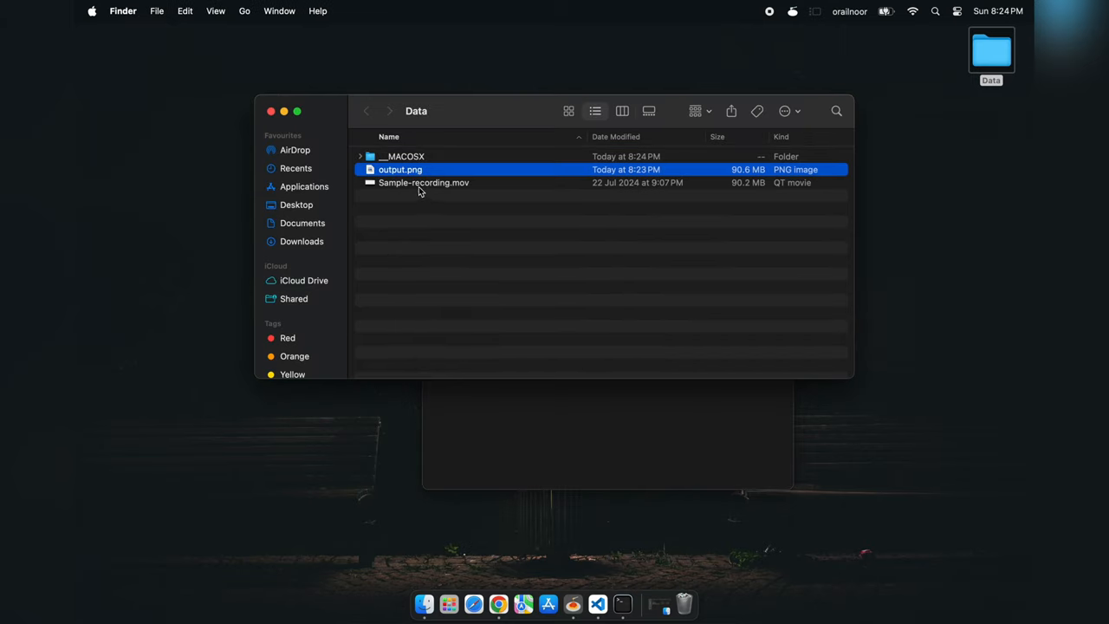
pyautogui.click(423, 182)
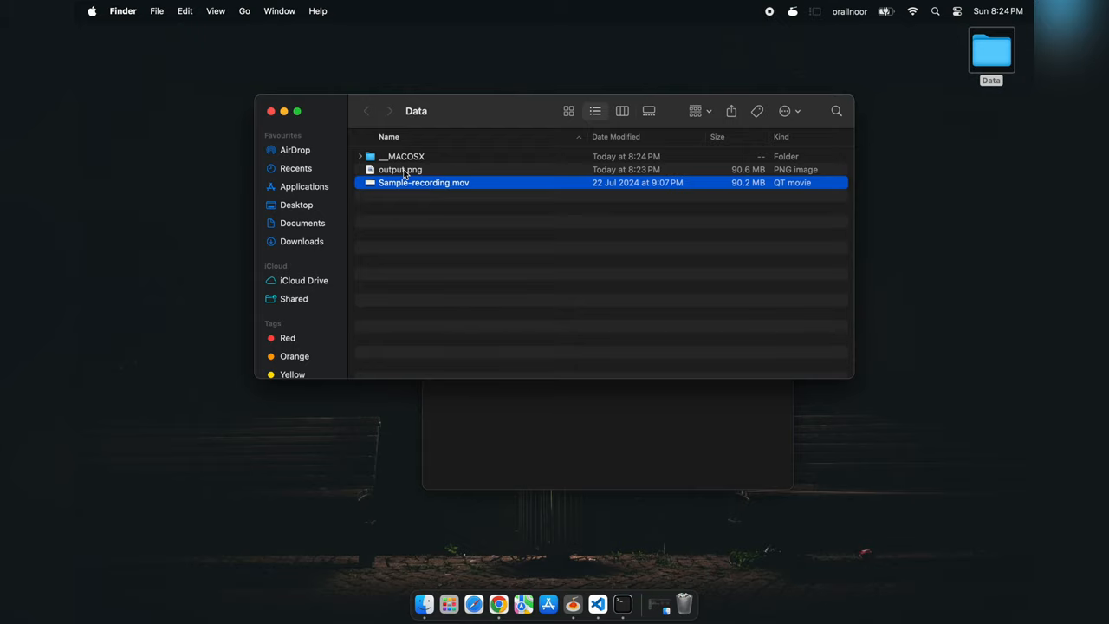
pyautogui.click(405, 156)
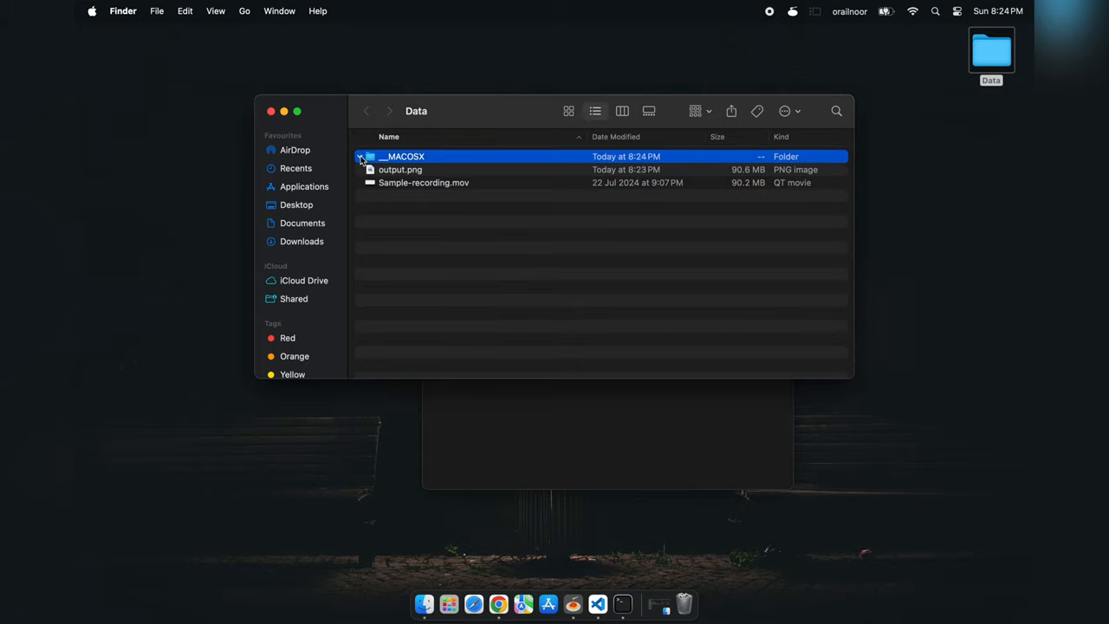
pyautogui.doubleClick(423, 181)
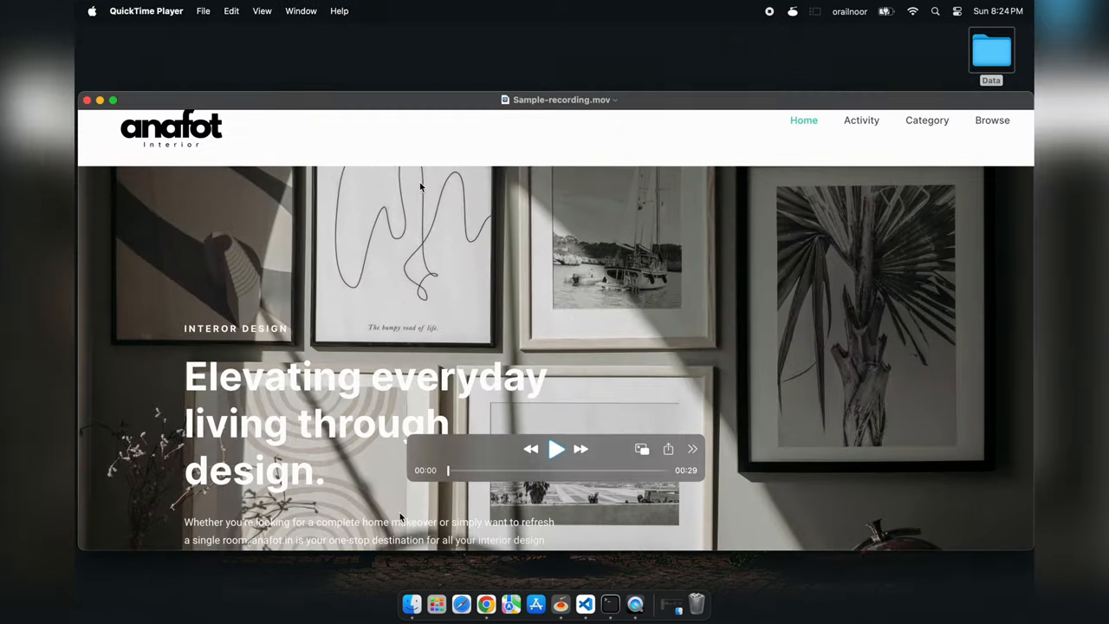
pyautogui.click(556, 449)
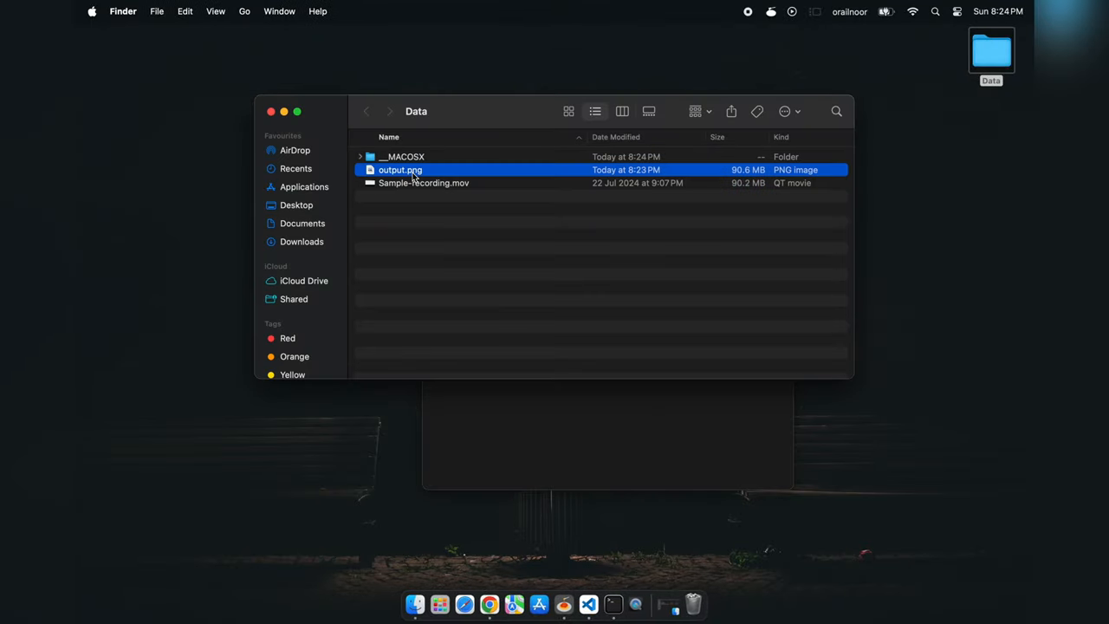
pyautogui.doubleClick(400, 170)
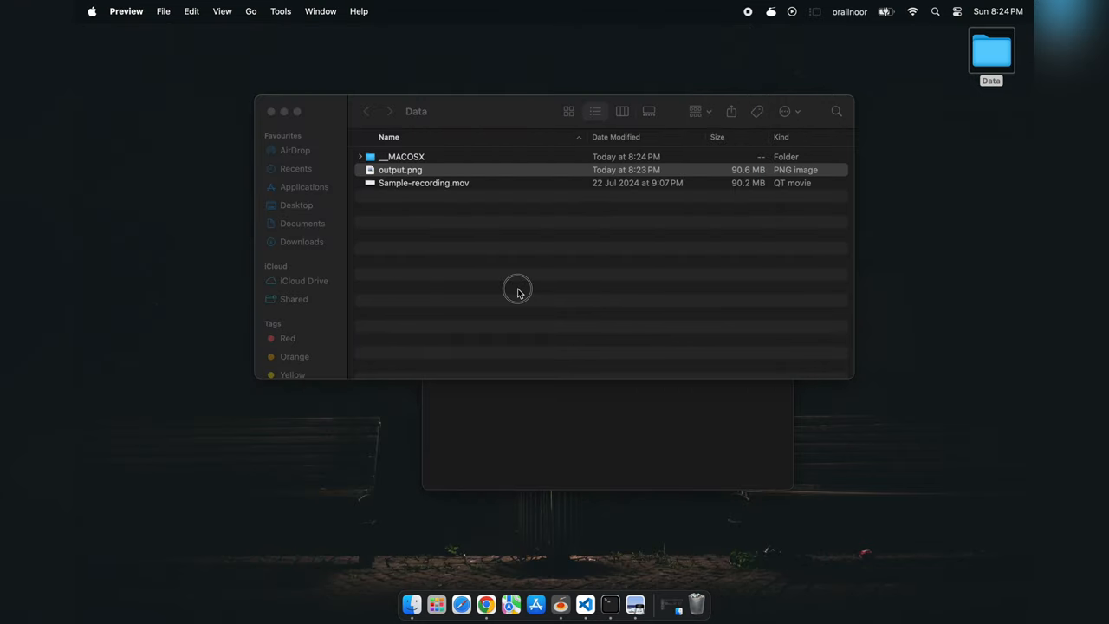
pyautogui.click(400, 170)
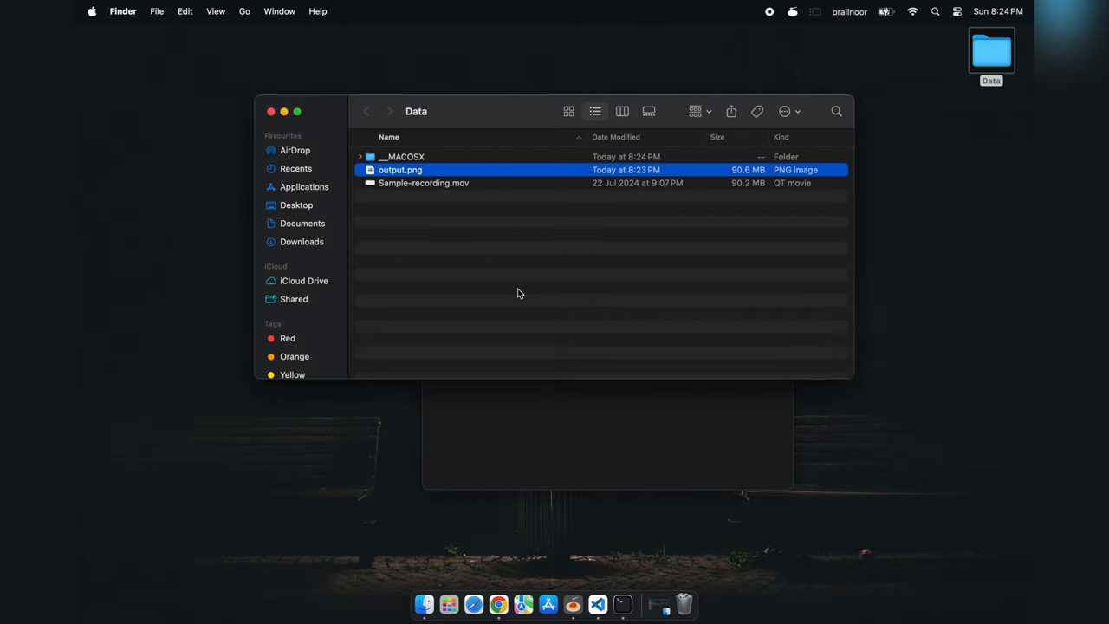
pyautogui.moveTo(771, 28)
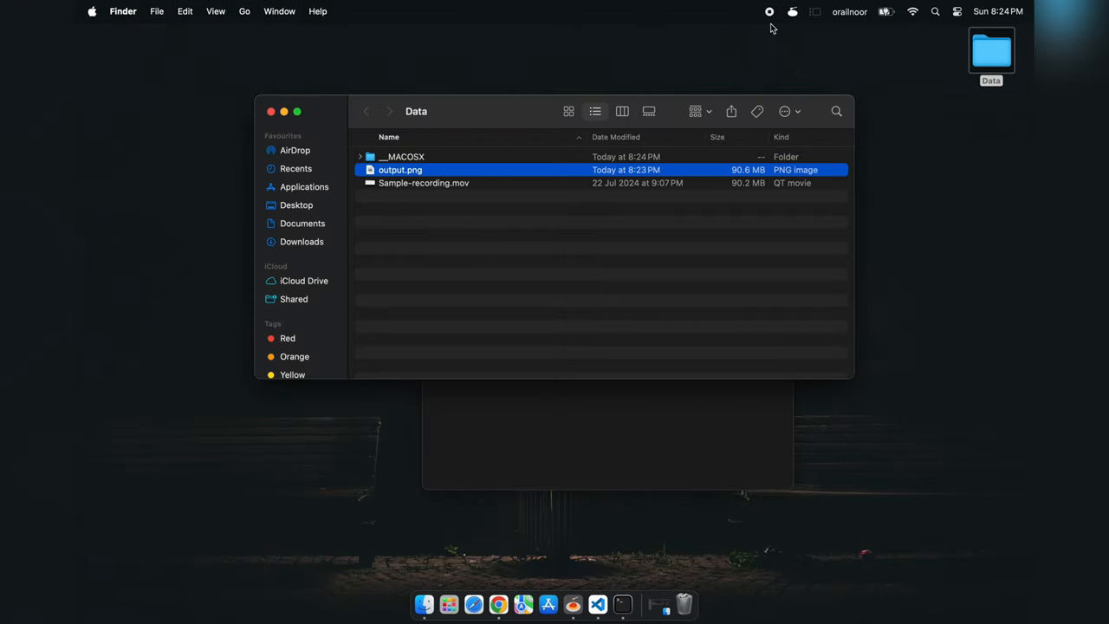